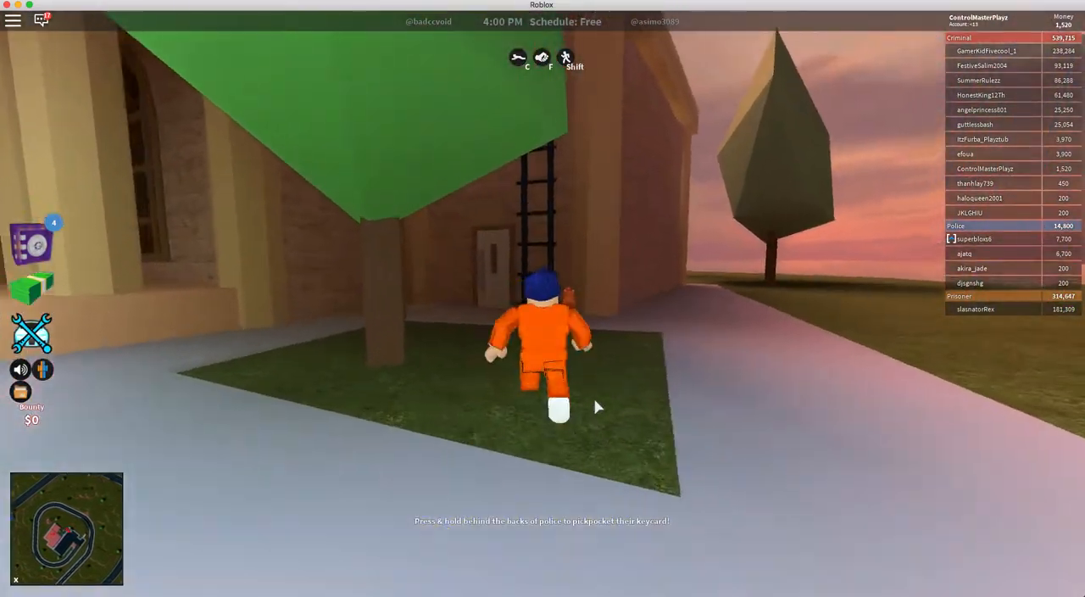
Step: Walk the prisoner away from the starting building toward the robbery location
key("w")
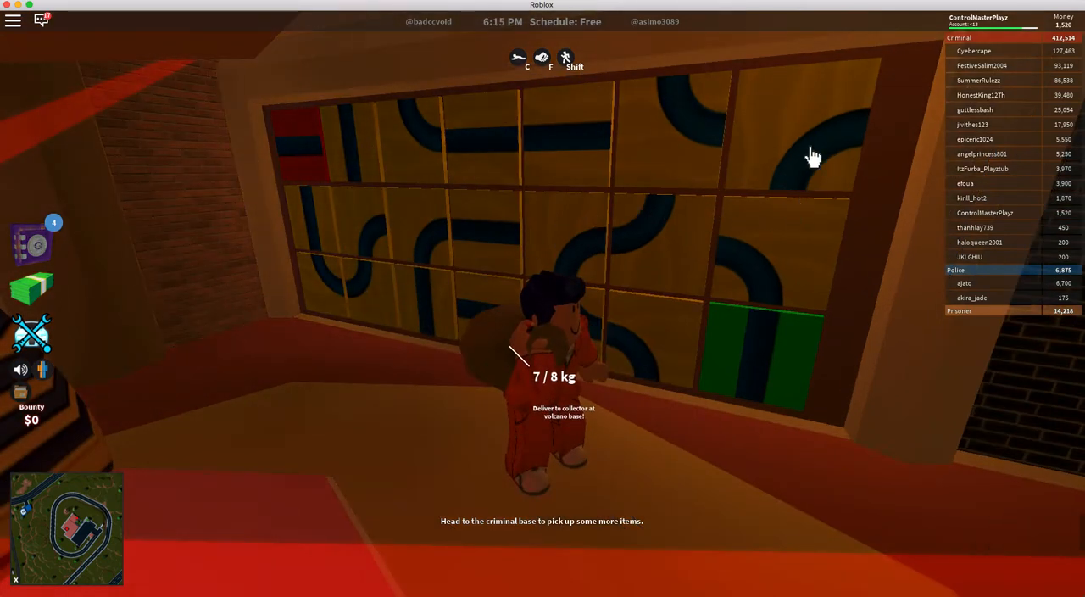
mouse_move(337, 152)
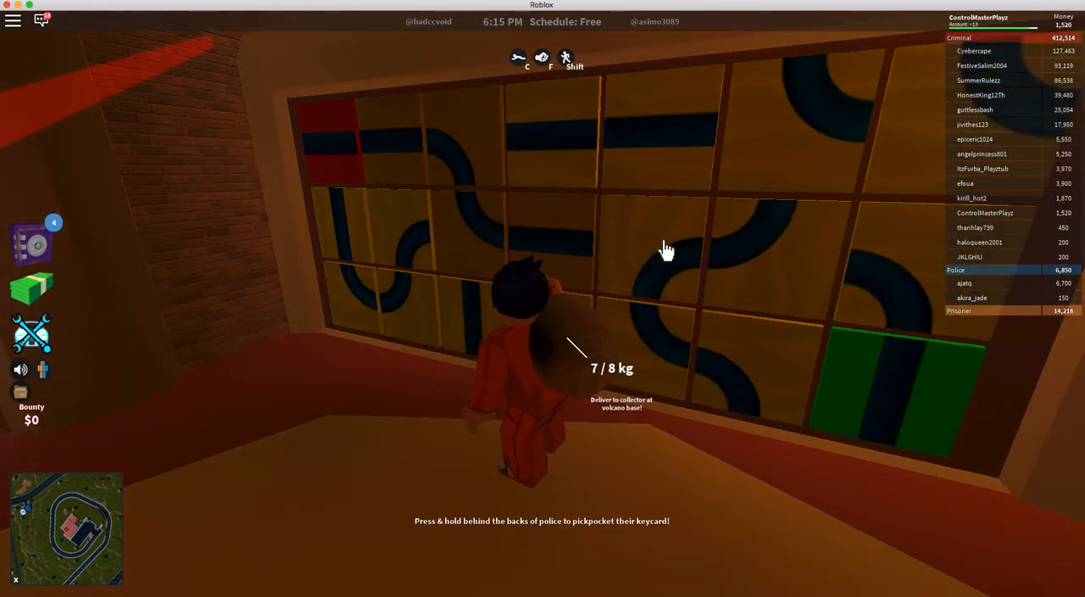
mouse_move(786, 390)
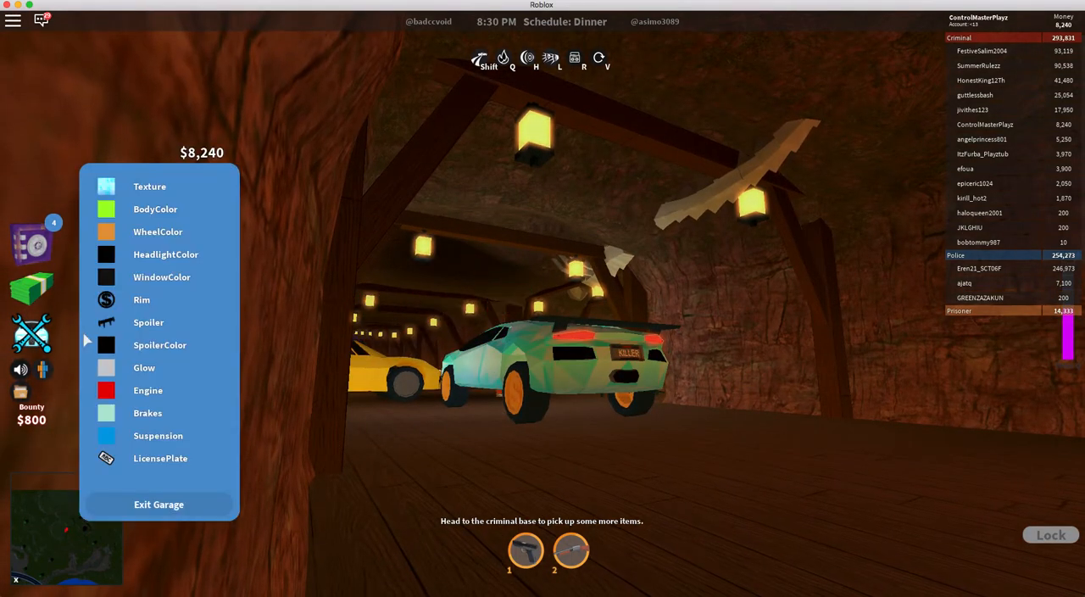
Step: Choose Low from the Lamborghini's suspension height options in the garage
left_click(157, 434)
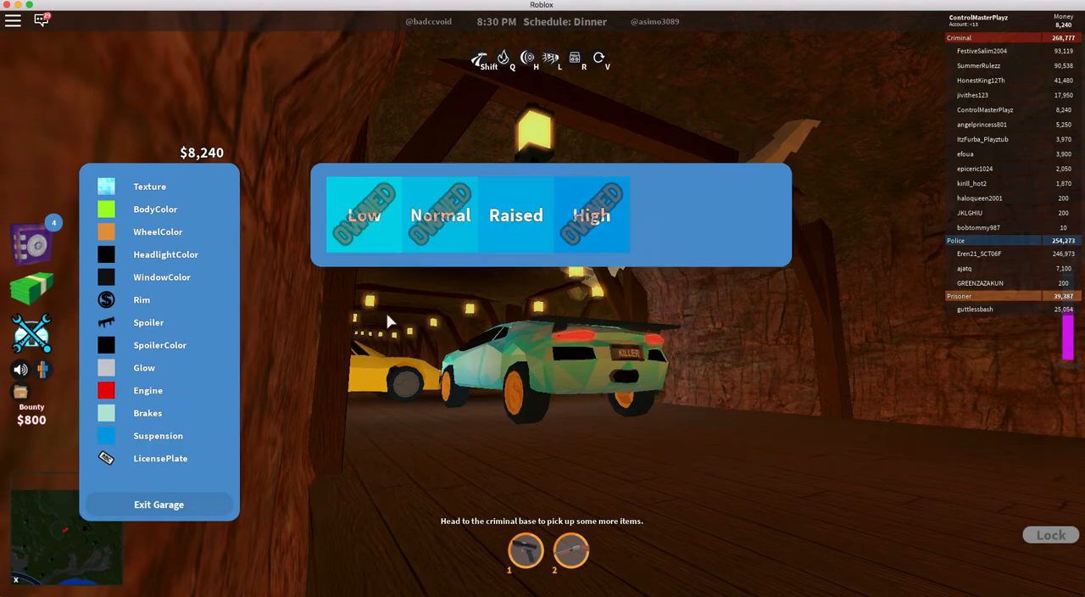
left_click(362, 214)
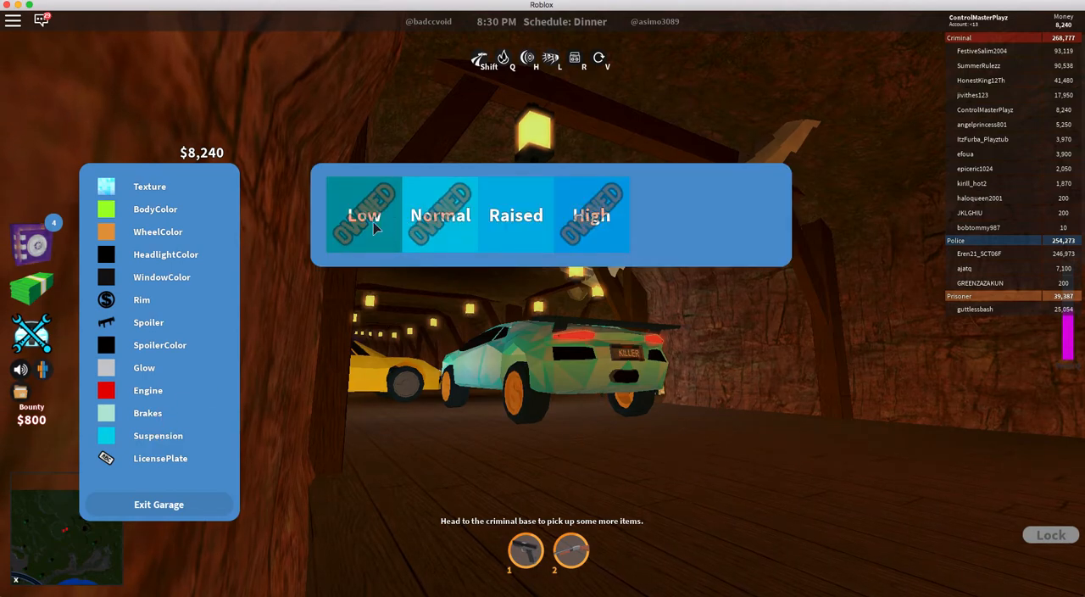